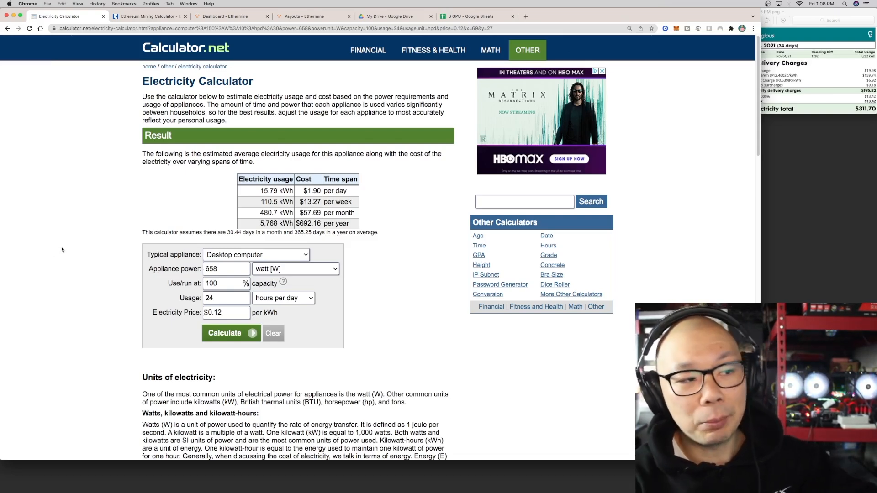
Keep Desktop computer as the appliance type, then bring the miner's GPU statistics forward.
left_click(255, 255)
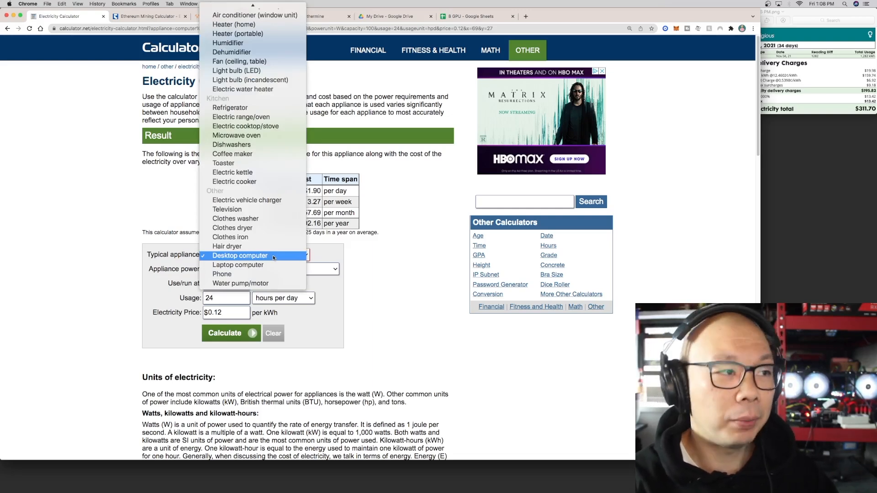
left_click(240, 255)
type("658")
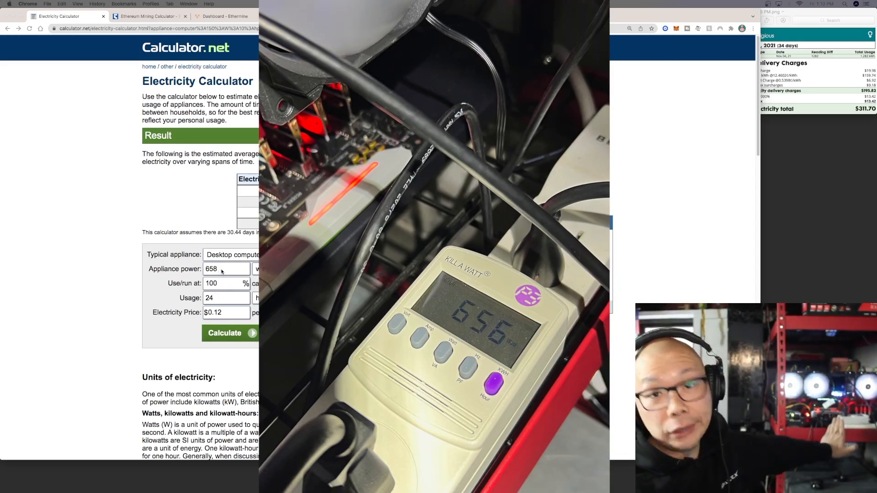
left_click(229, 333)
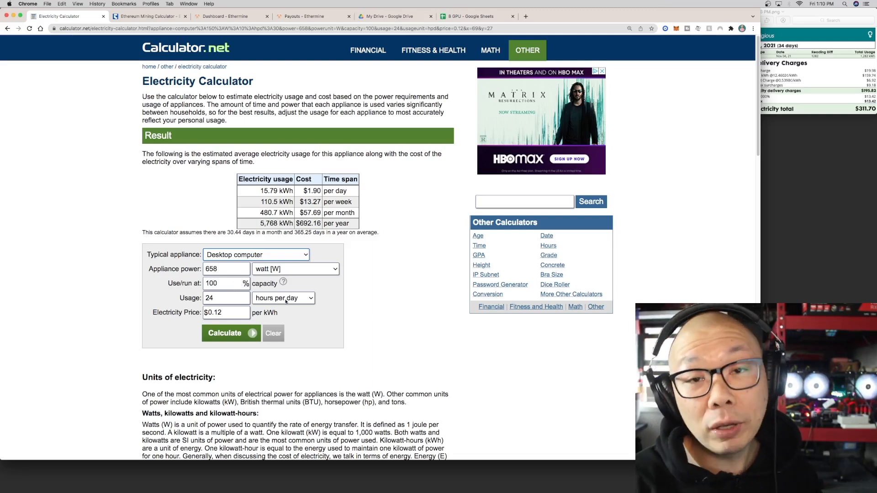
mouse_move(224, 326)
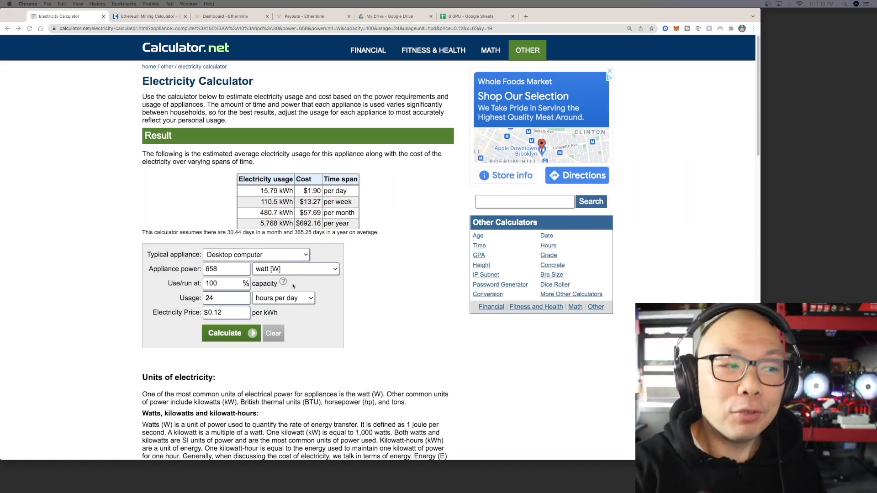
mouse_move(269, 196)
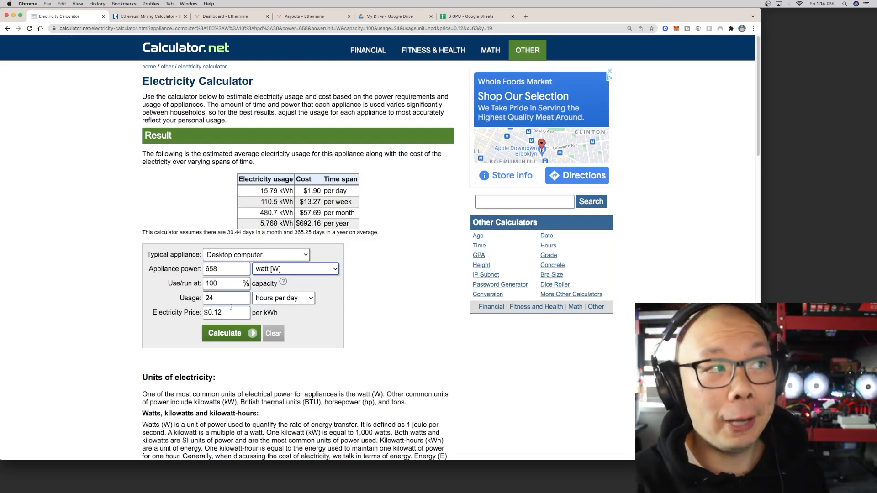
left_click(148, 16)
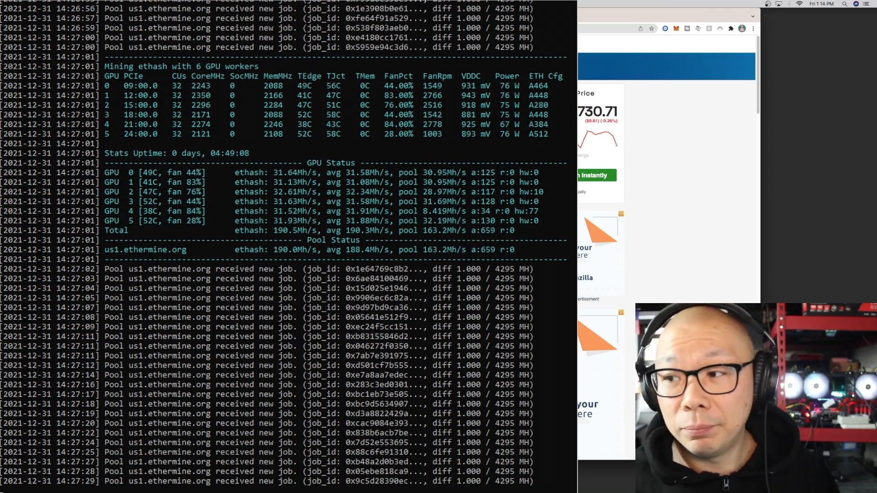
Scroll the miner log to the GPU Status block showing about 190 MH/s total.
scroll("down", 3)
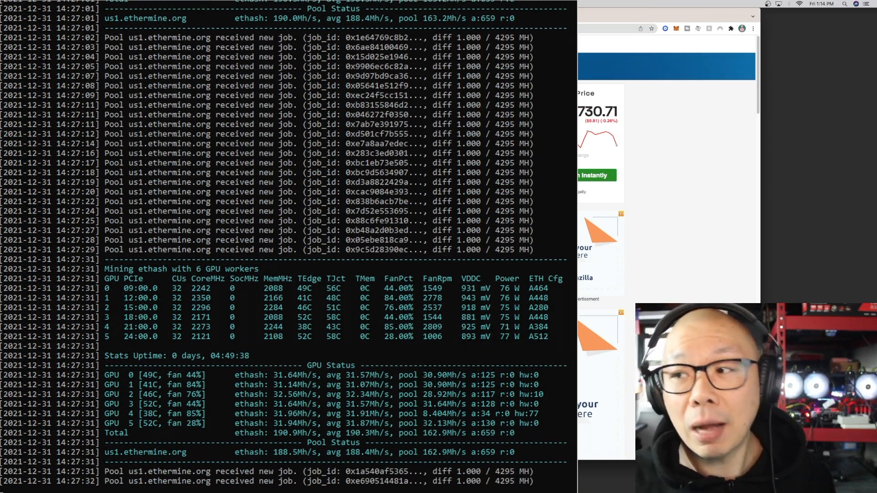
scroll("down", 3)
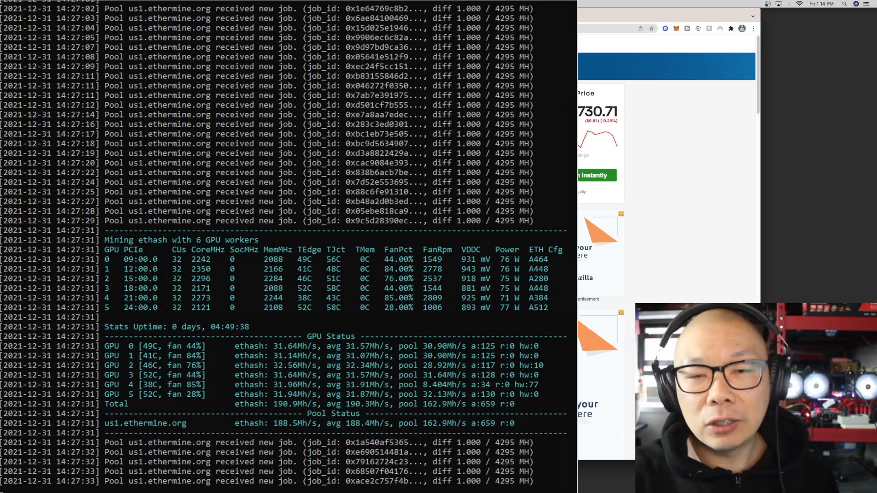
scroll("down", 3)
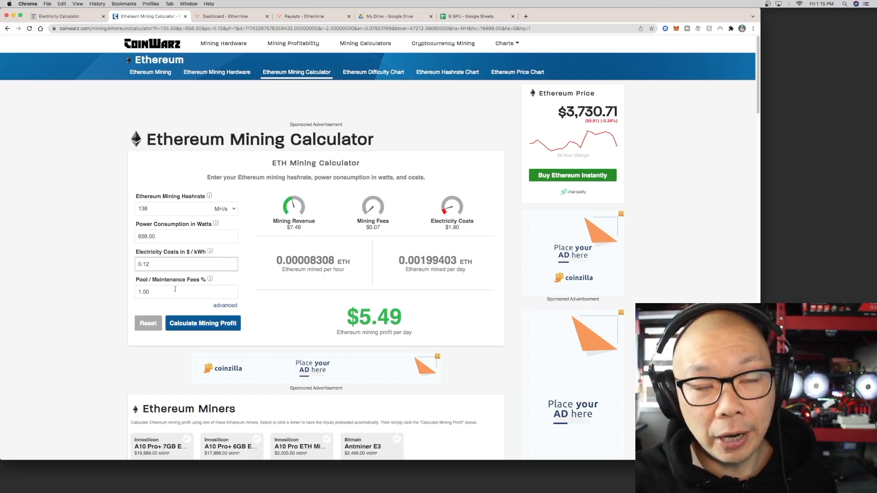
Recalculate CoinWarz profit to $5.63 per day, then view the Ethermine dashboard.
left_click(202, 323)
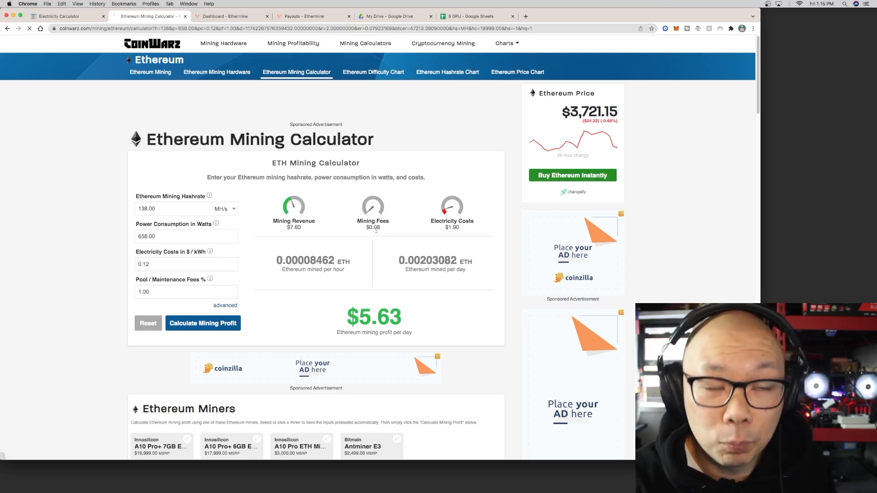
mouse_move(422, 229)
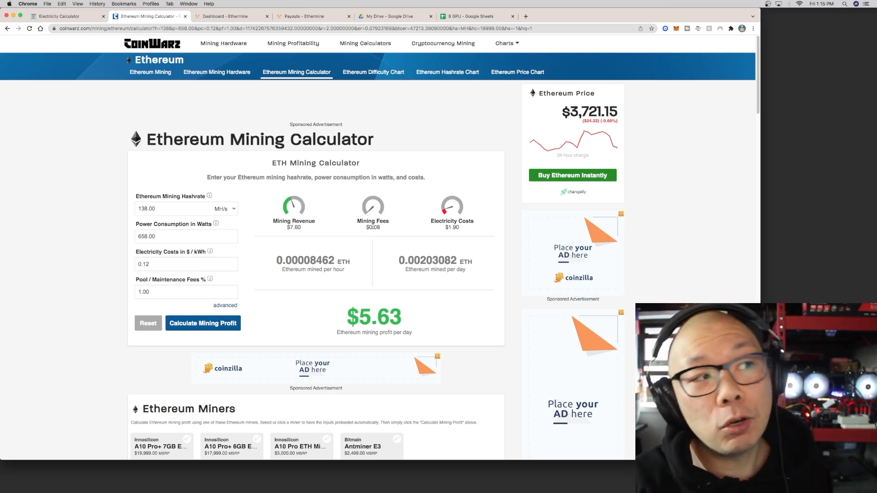
left_click(229, 15)
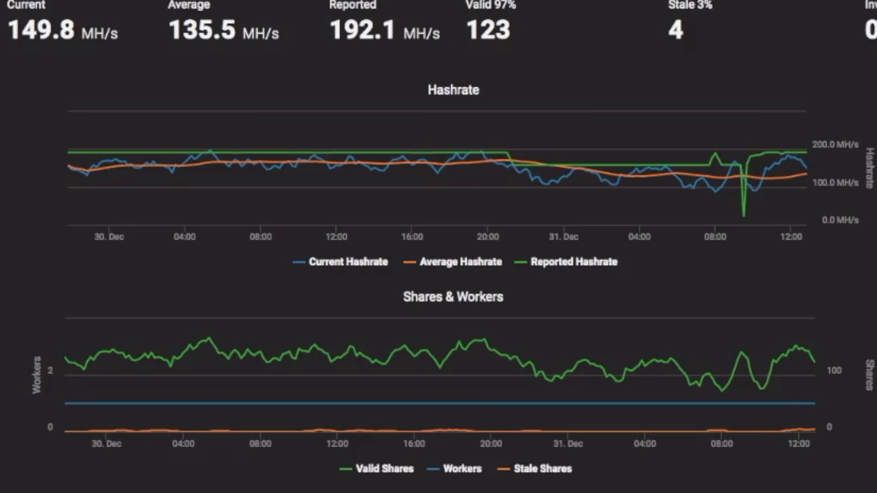
scroll("down", 3)
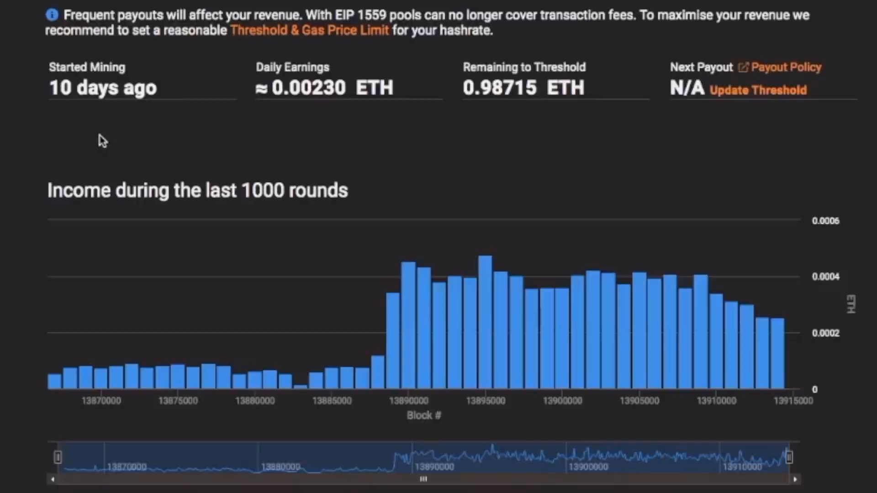
mouse_move(76, 110)
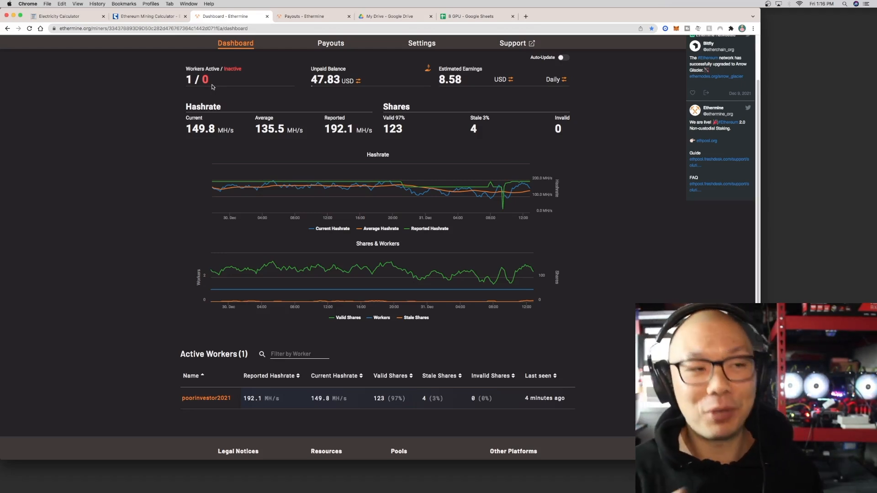
mouse_move(125, 163)
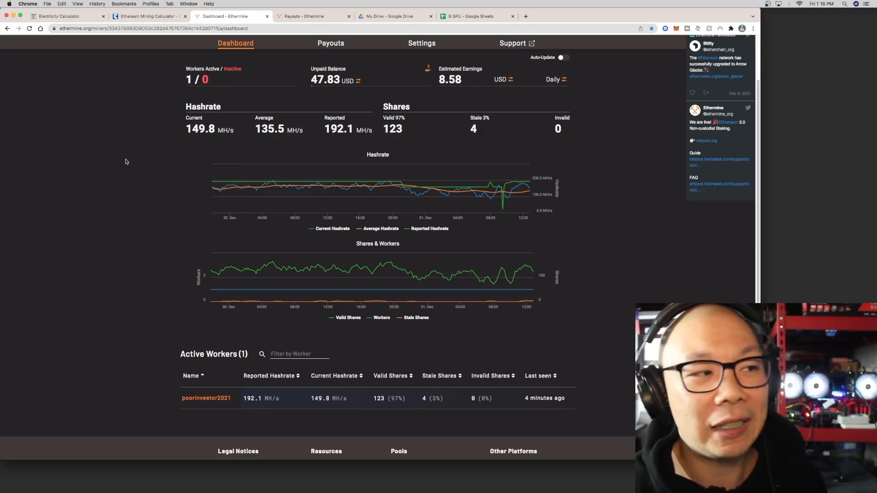
mouse_move(200, 129)
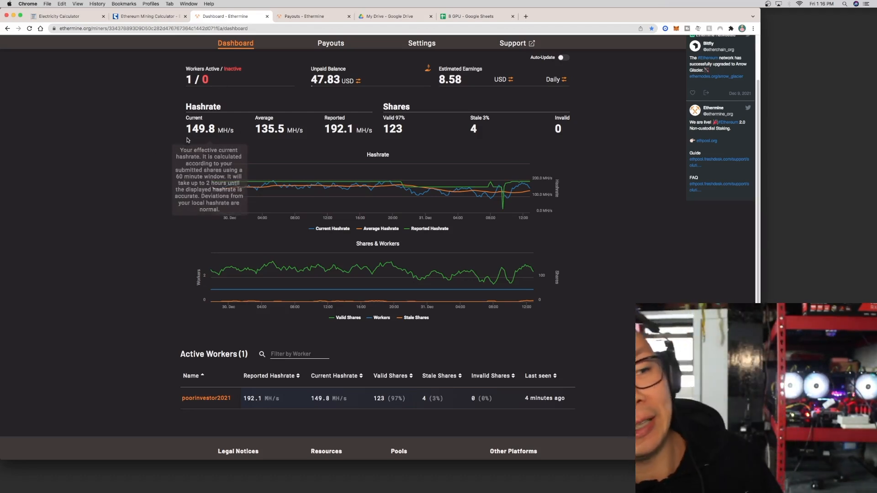
mouse_move(269, 138)
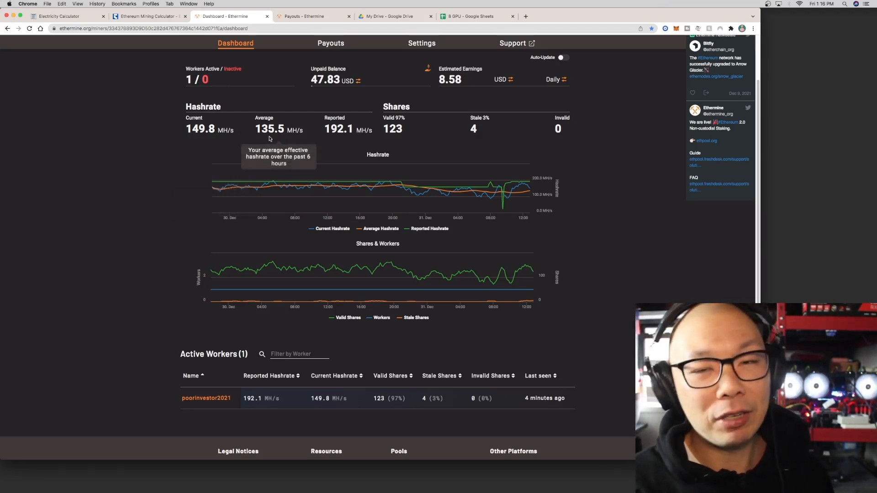
mouse_move(338, 129)
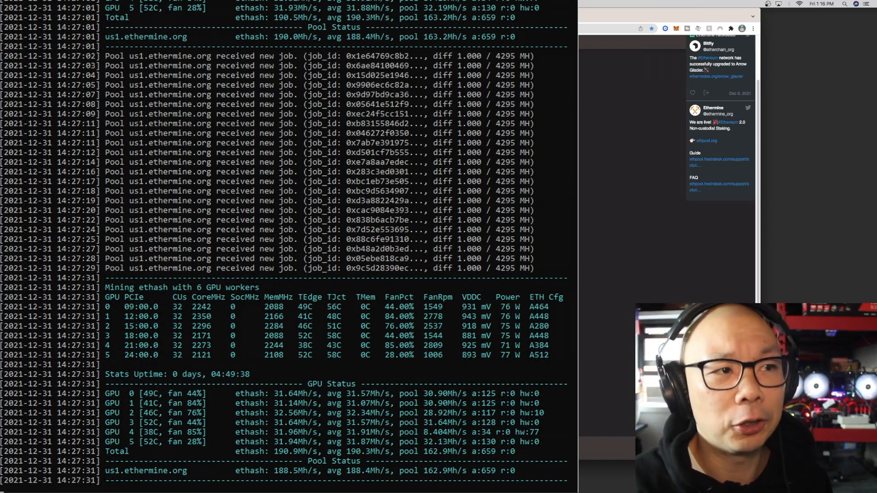
scroll("down", 3)
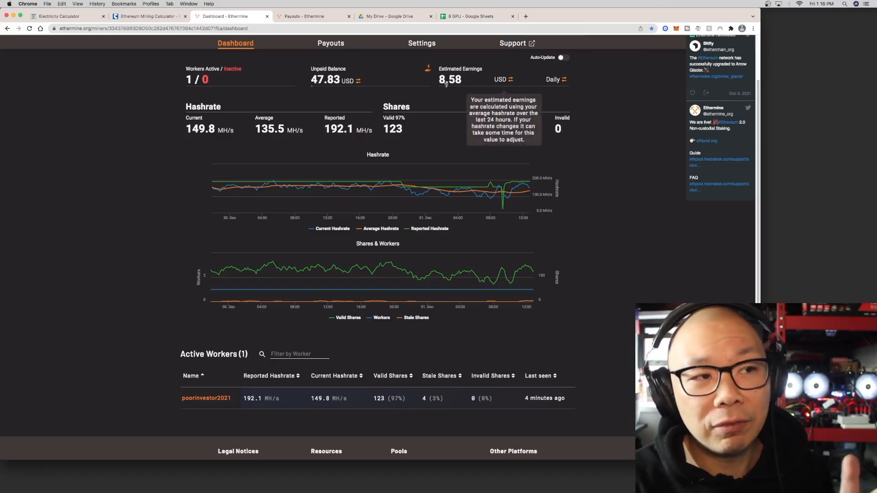
mouse_move(404, 163)
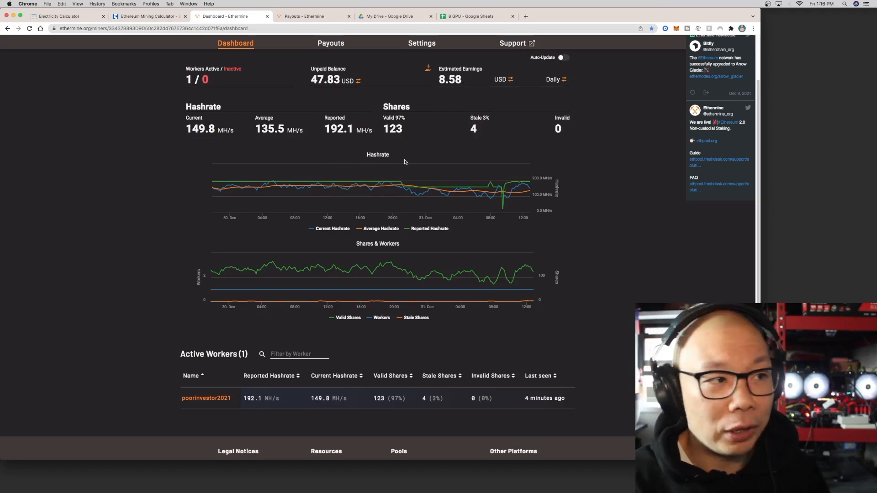
mouse_move(469, 93)
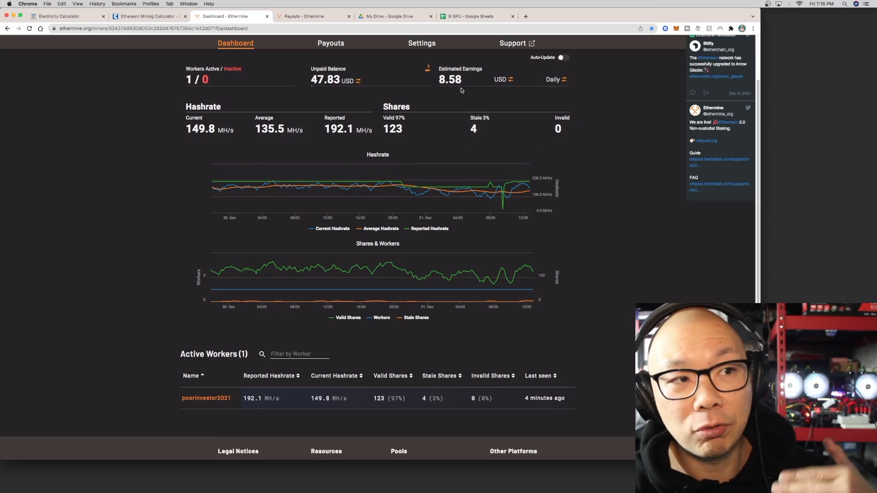
mouse_move(317, 88)
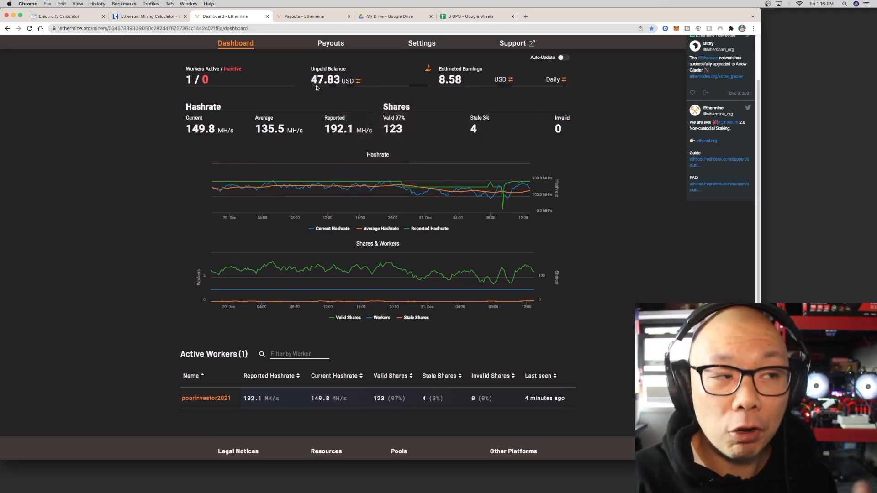
mouse_move(327, 91)
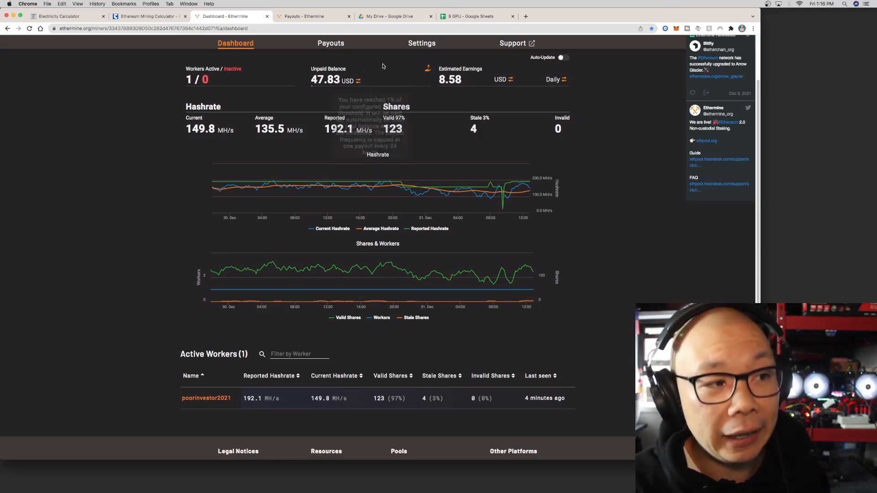
left_click(474, 16)
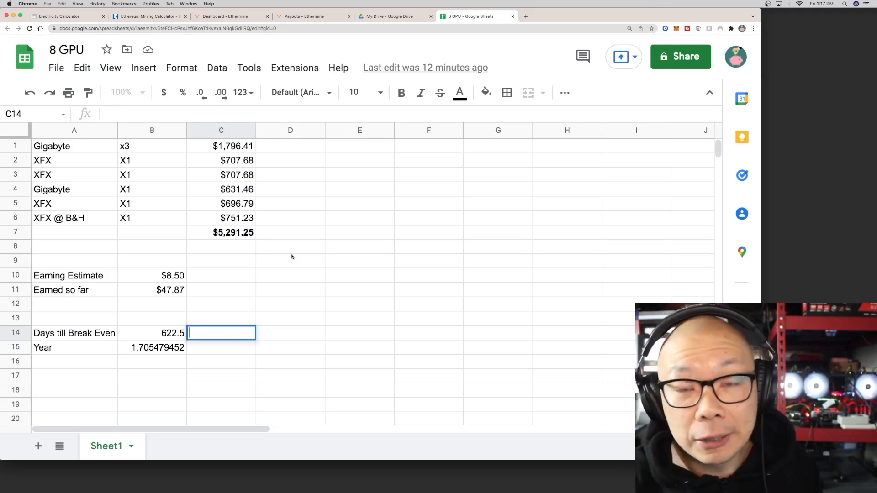
mouse_move(134, 162)
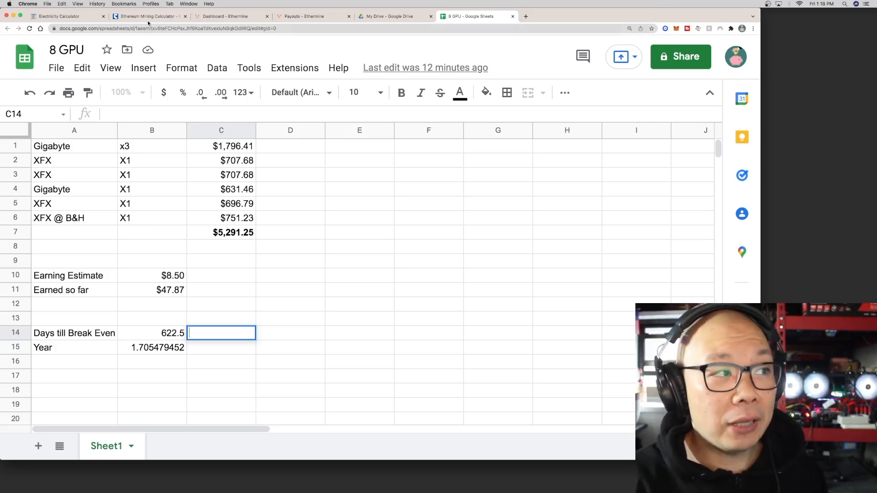
left_click(148, 16)
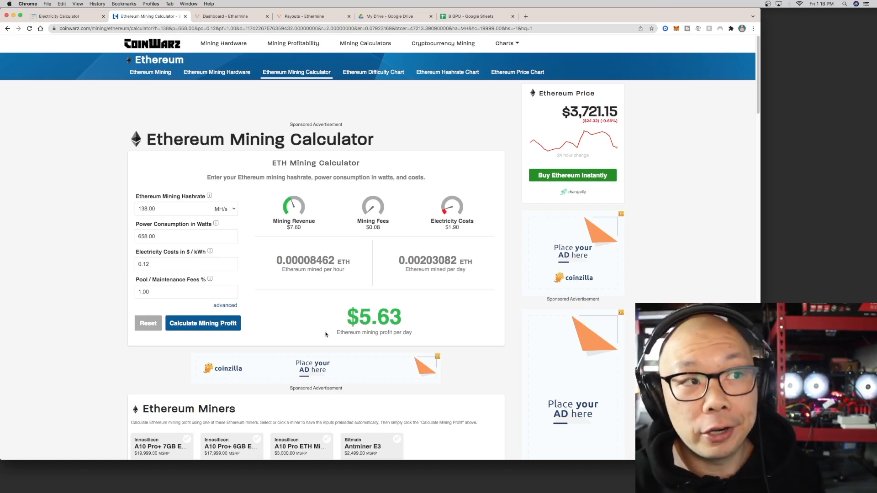
left_click(230, 15)
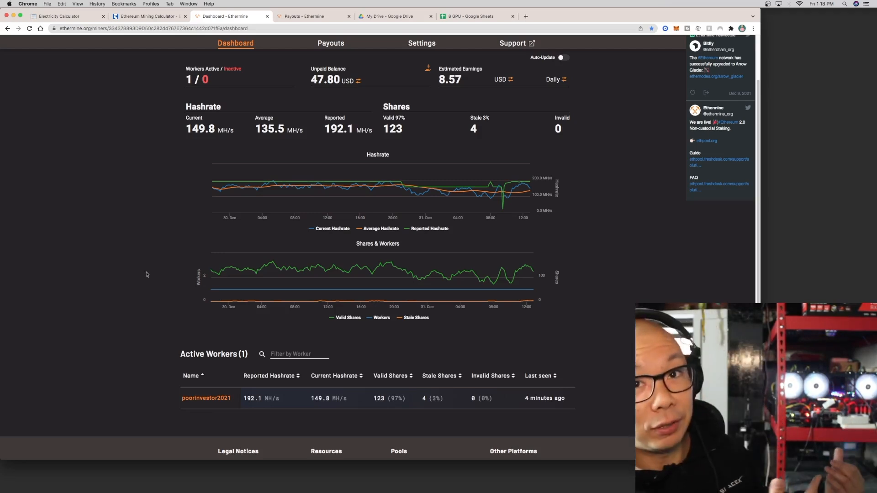
left_click(476, 16)
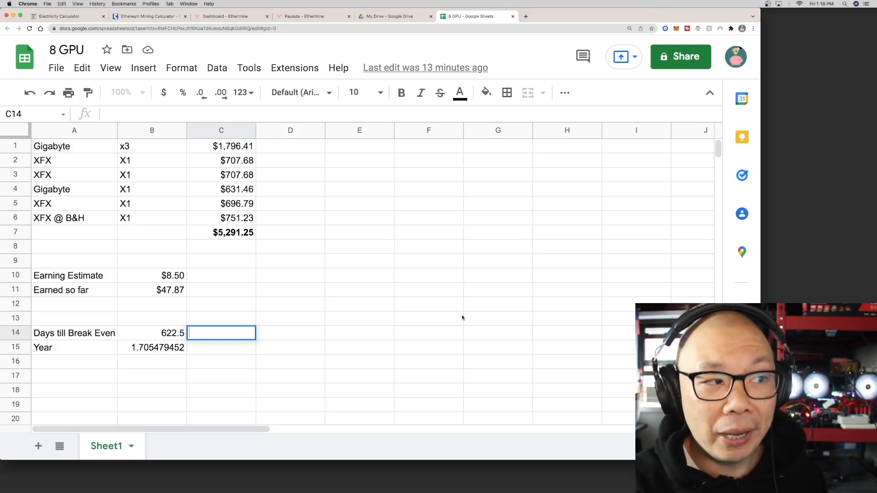
Review a GPU price, the total cost formula and the $8.50 earning estimate.
left_click(220, 189)
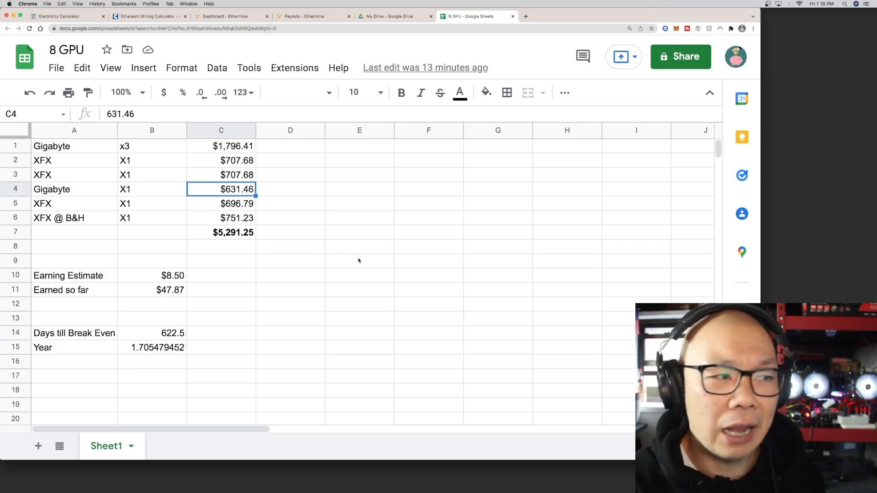
left_click(221, 232)
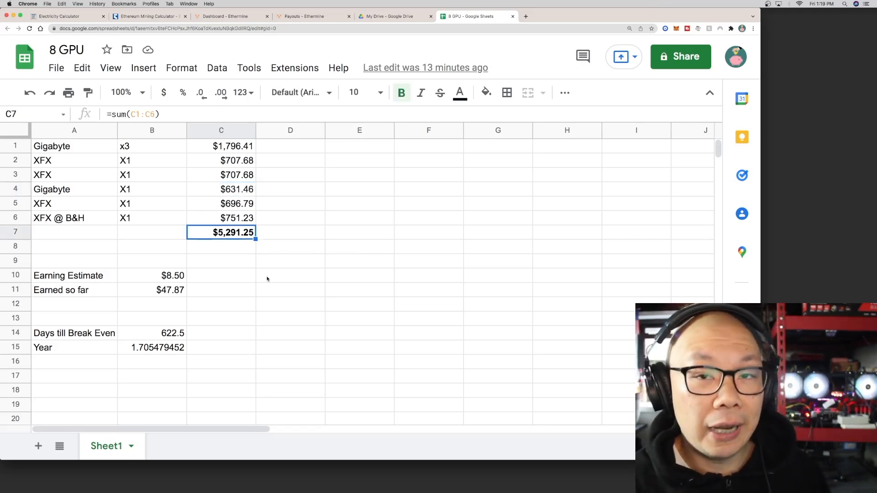
left_click(151, 275)
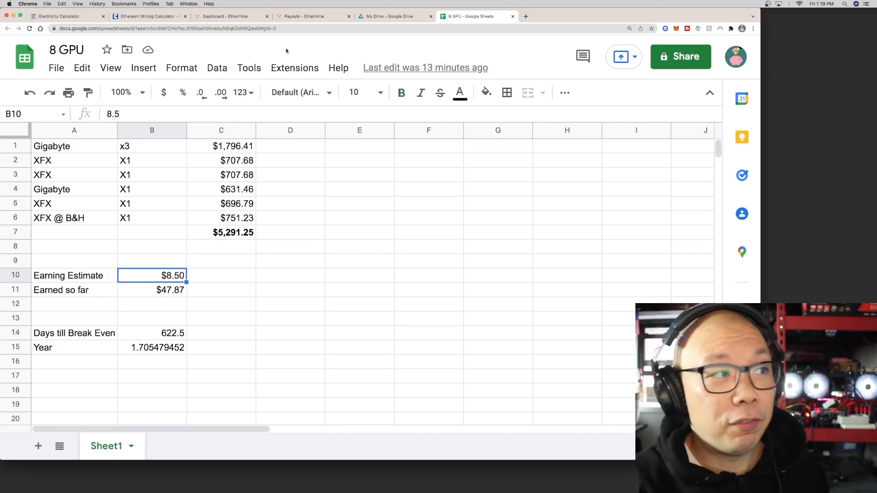
Compare Ethermine and CoinWarz earnings and copy CoinWarz's $5.63 daily profit.
left_click(230, 15)
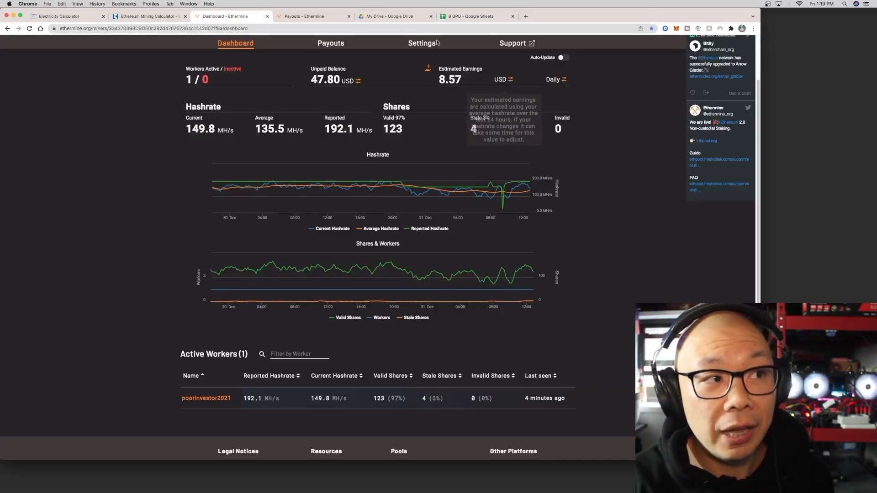
left_click(148, 16)
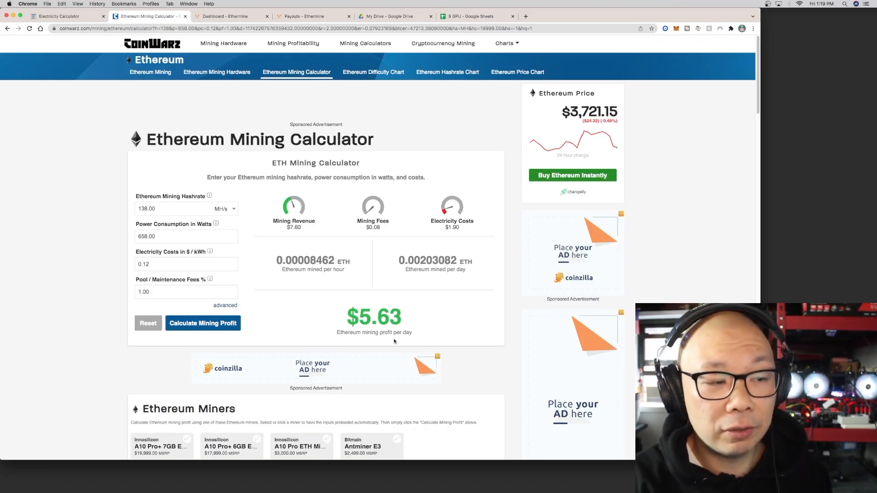
left_click(229, 16)
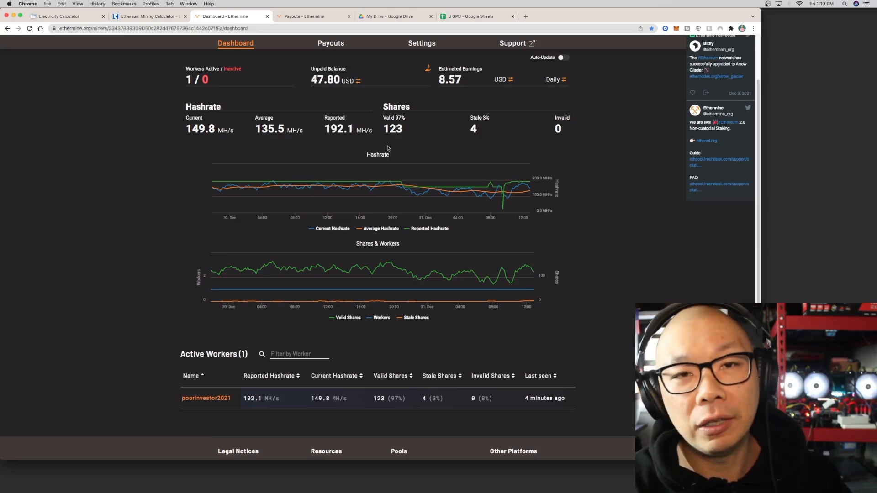
left_click(147, 15)
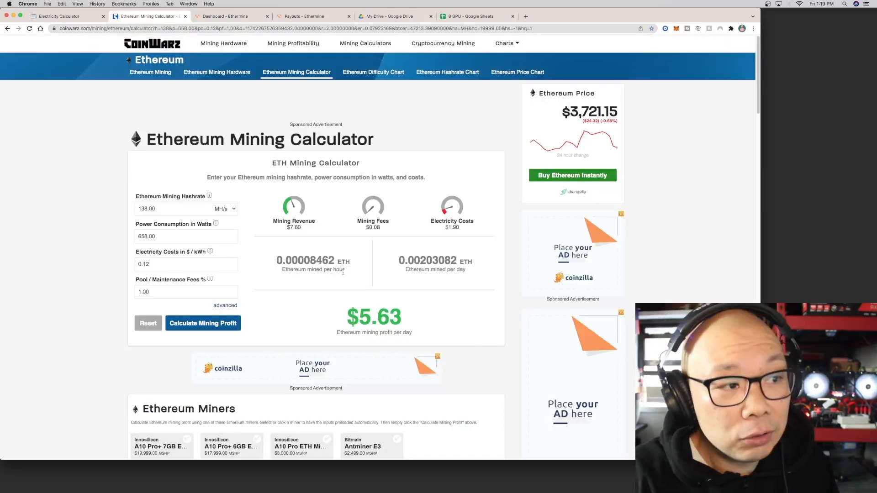
right_click(374, 317)
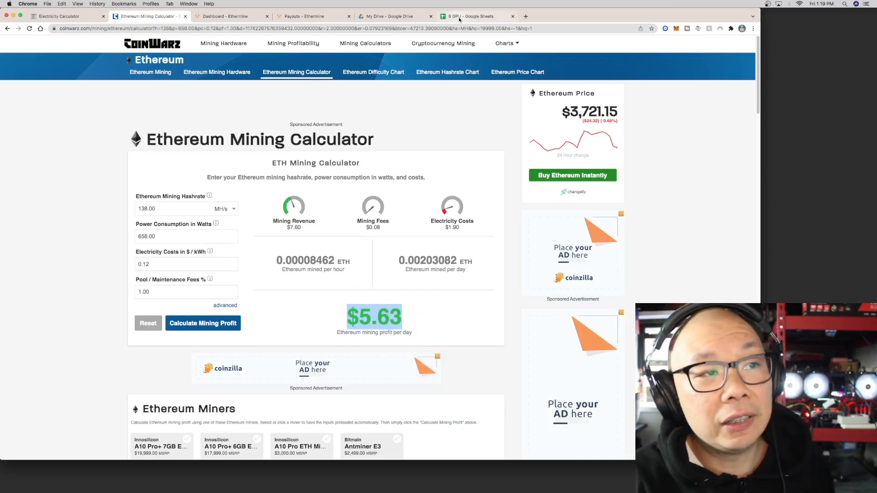
left_click(476, 16)
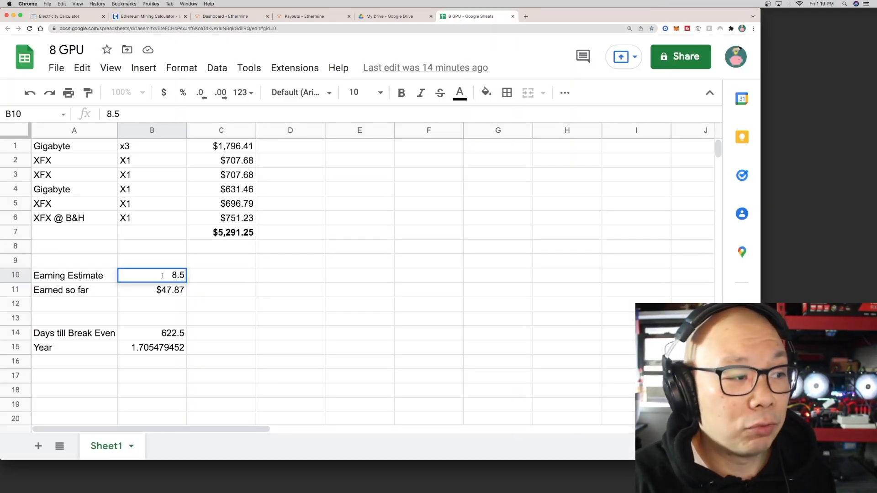
Paste $5.63 into B10 and inspect the =sum(C7/B10) break-even formula.
right_click(151, 275)
type("$5.63")
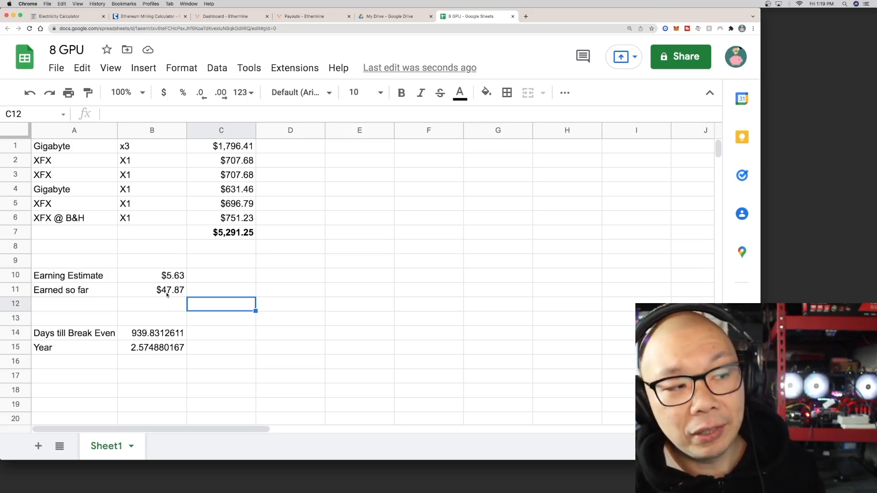
left_click(152, 290)
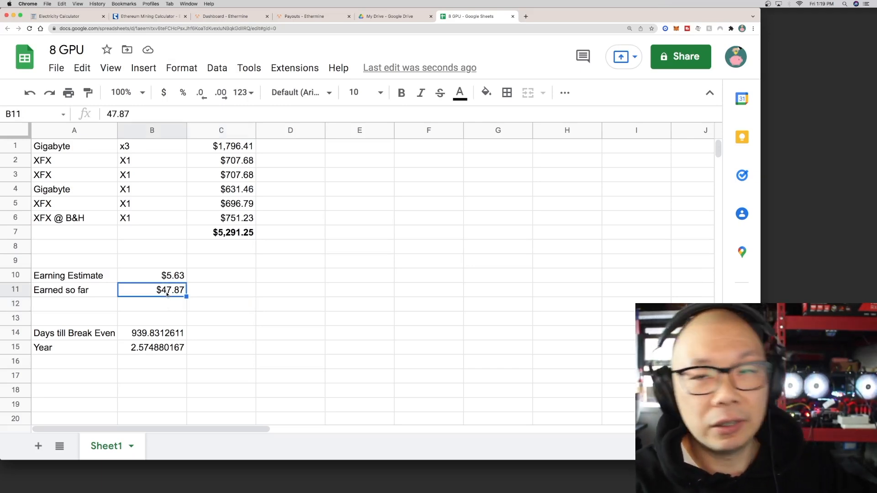
left_click(152, 333)
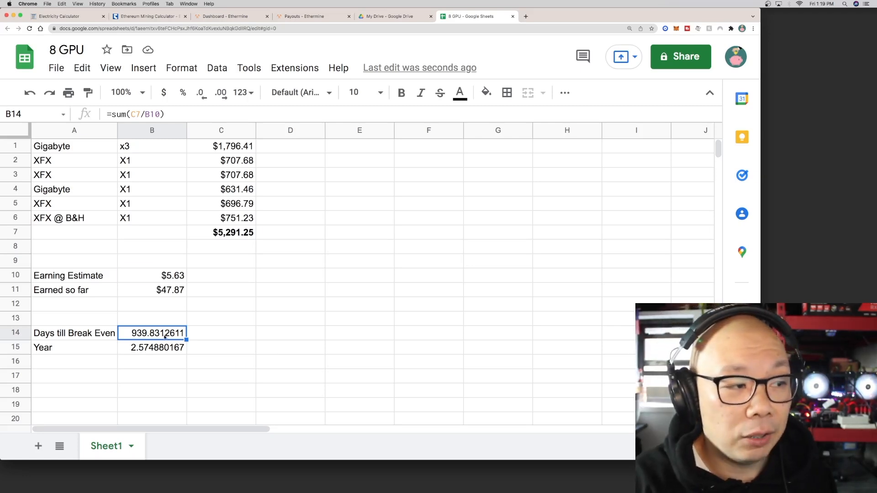
double_click(151, 333)
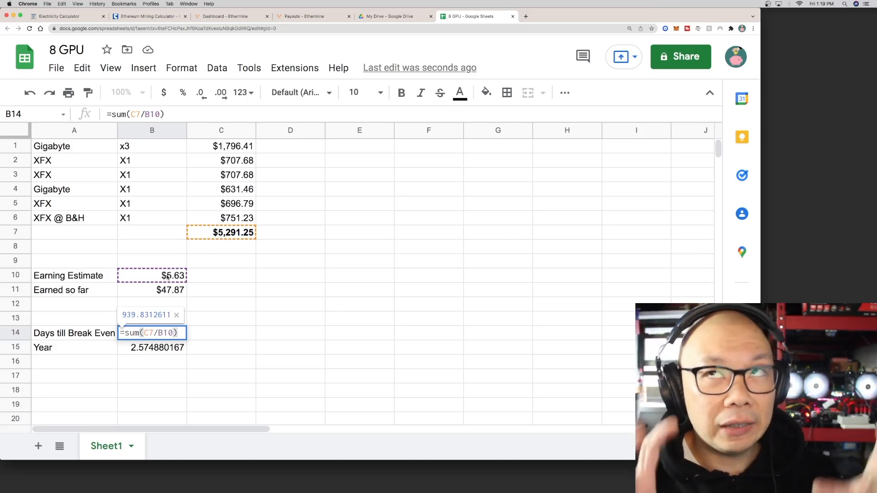
mouse_move(209, 301)
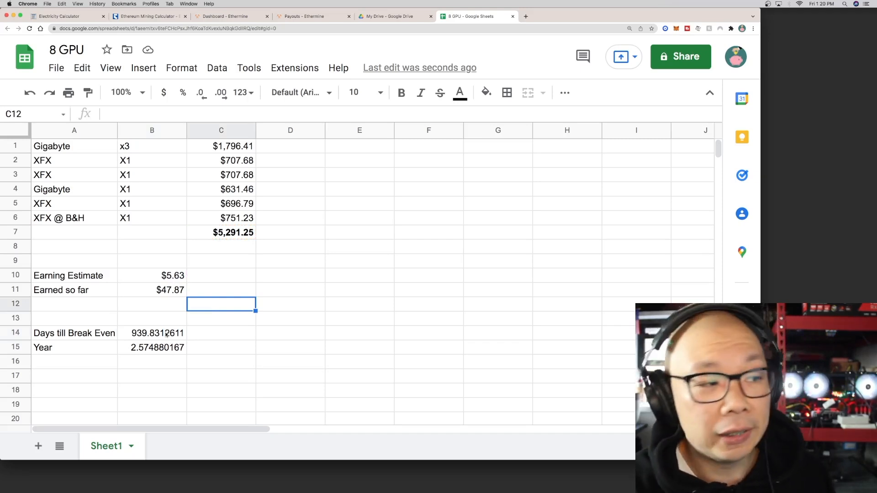
Select B16 away from the formulas and return to CoinWarz's $5.63 profit page.
left_click(152, 361)
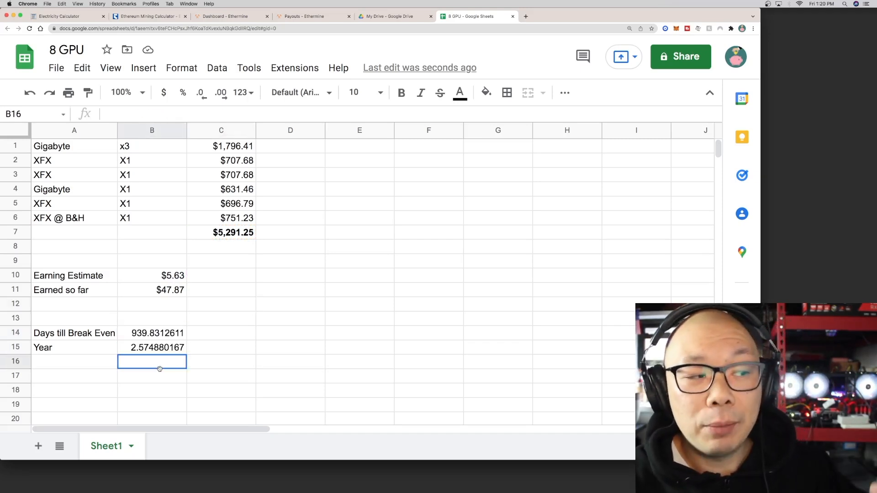
mouse_move(160, 360)
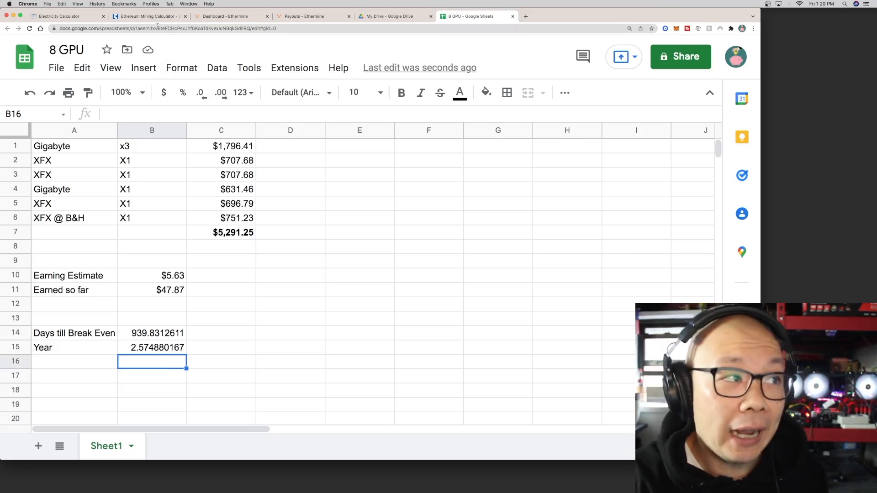
left_click(148, 16)
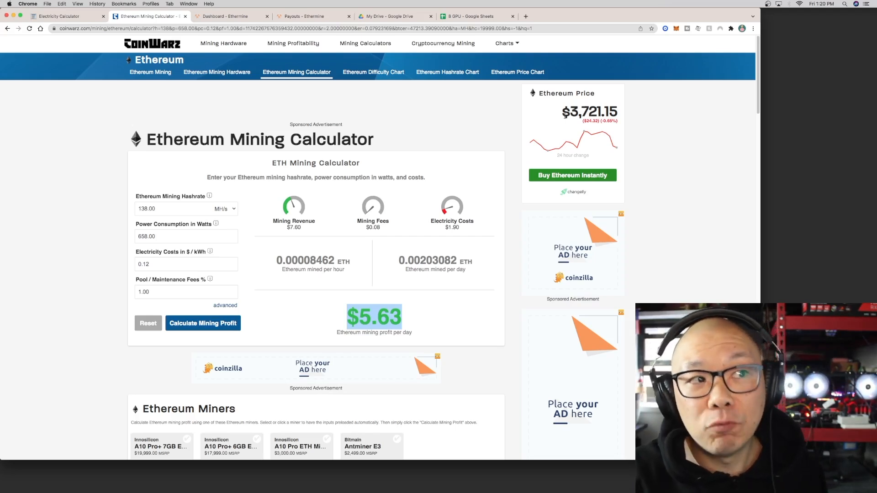
Switch back to the 8 GPU sheet showing 939.8 days to break even.
left_click(475, 16)
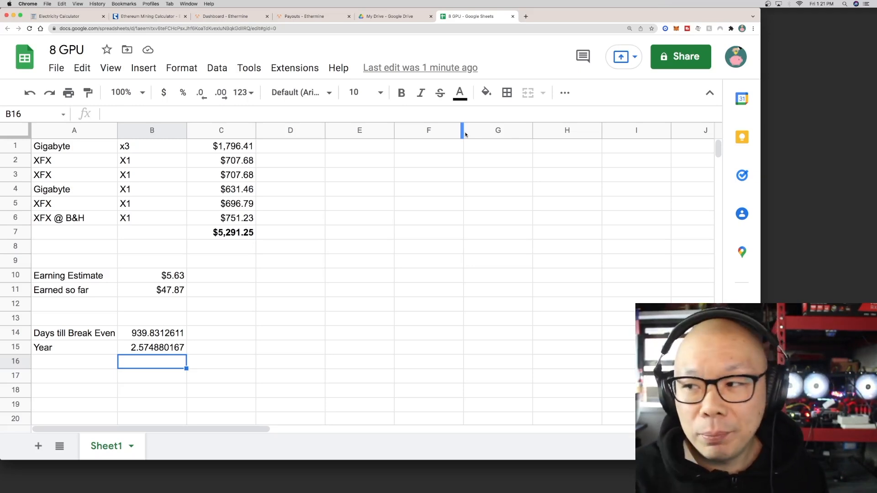
mouse_move(870, 122)
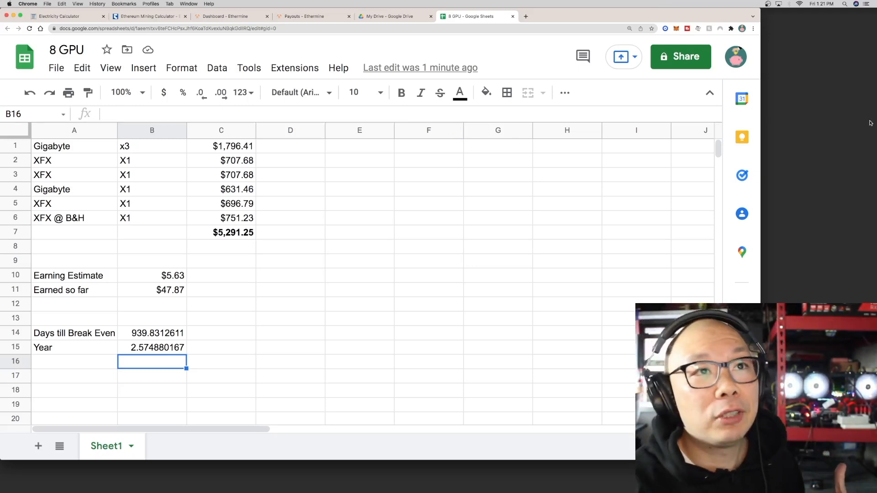